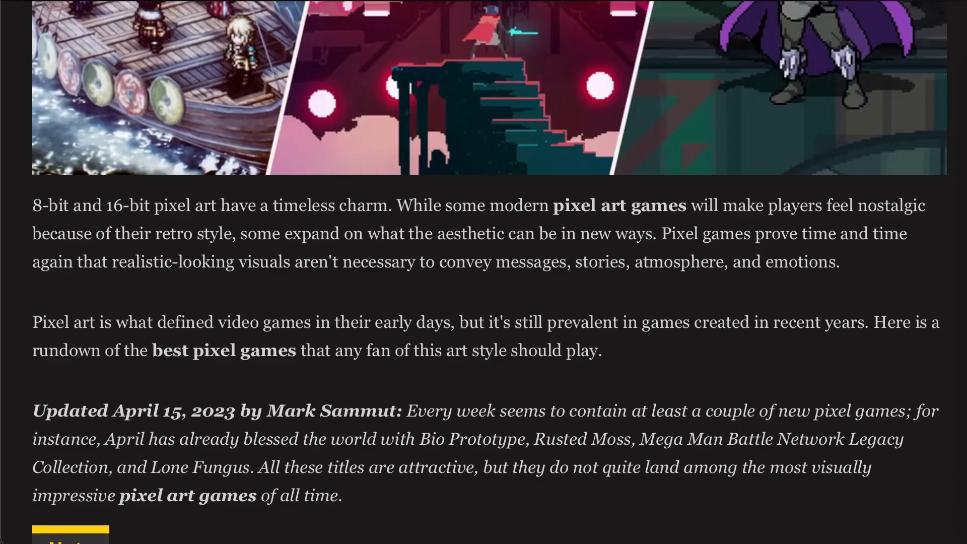
- Scroll down the pixel art games article past Fraymakers and Pizza Tower to Triangle Strategy
scroll("up", 3)
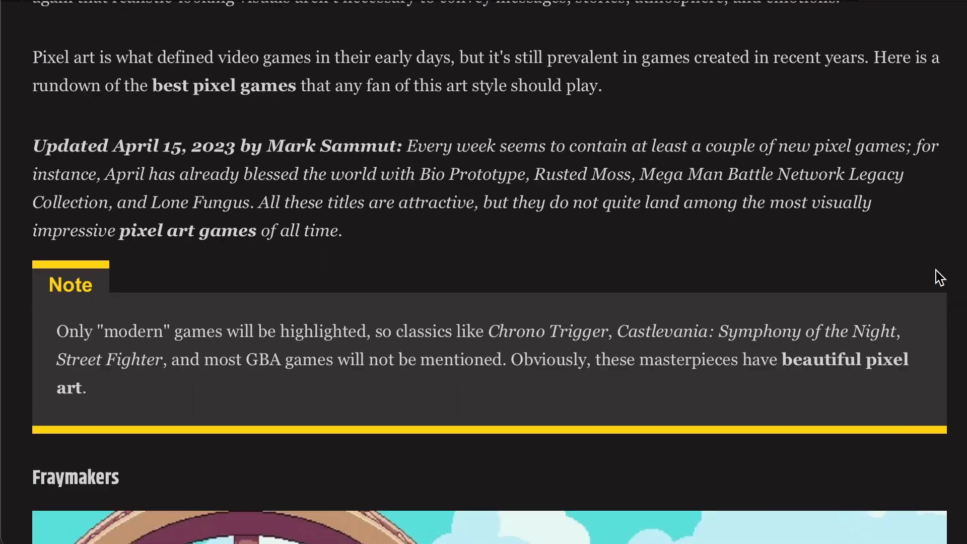
scroll("down", 3)
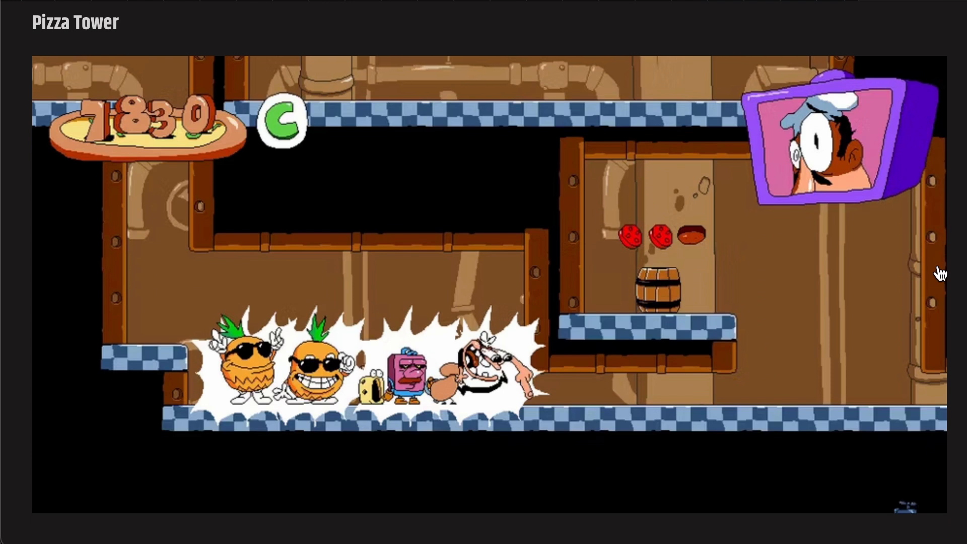
scroll("down", 3)
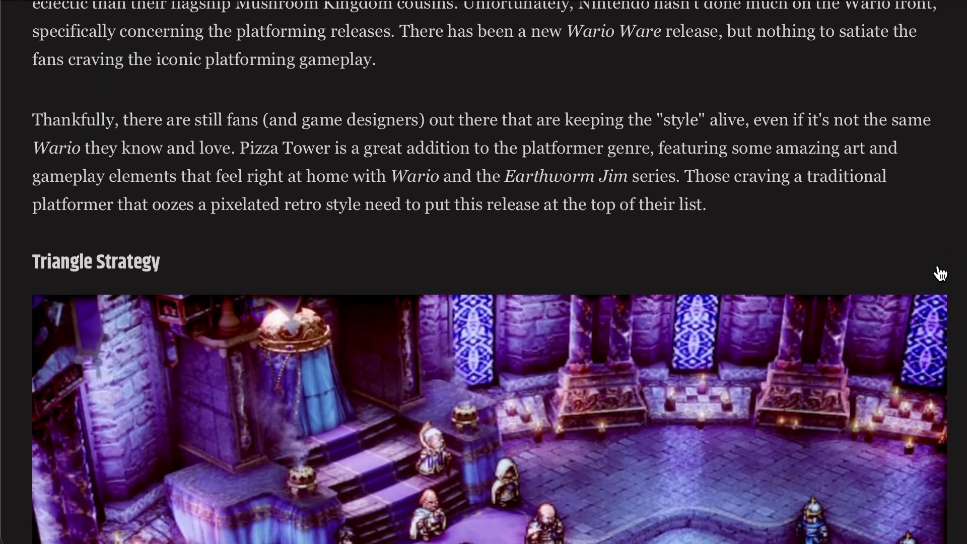
scroll("down", 3)
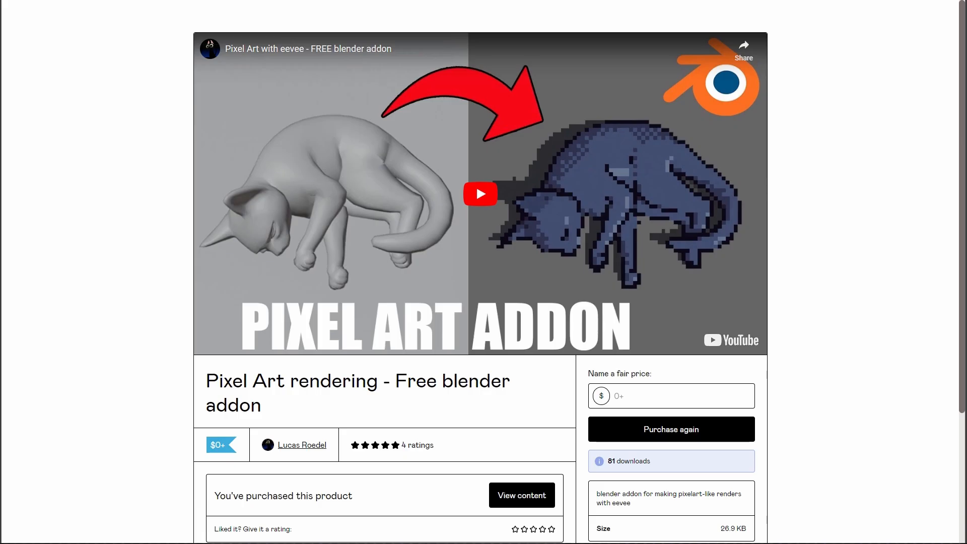
mouse_move(850, 276)
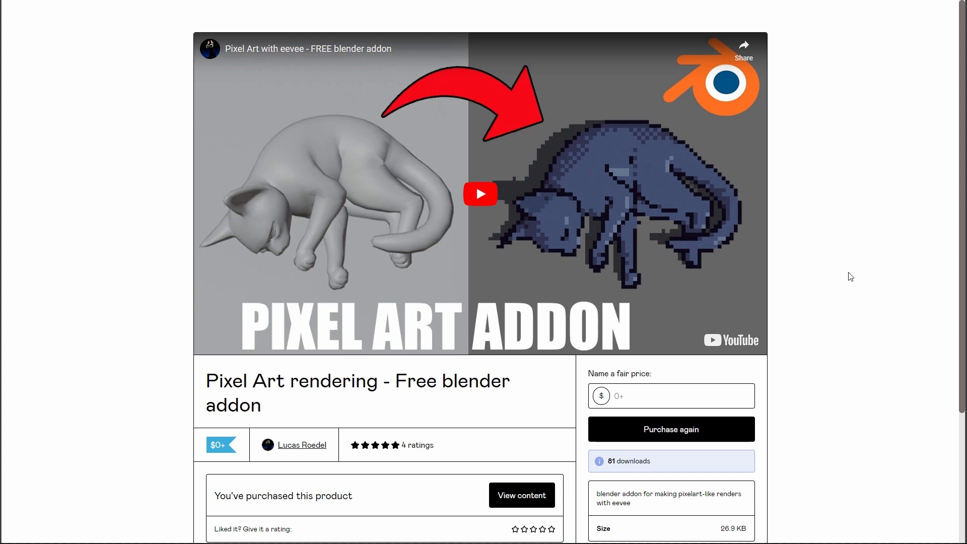
mouse_move(850, 277)
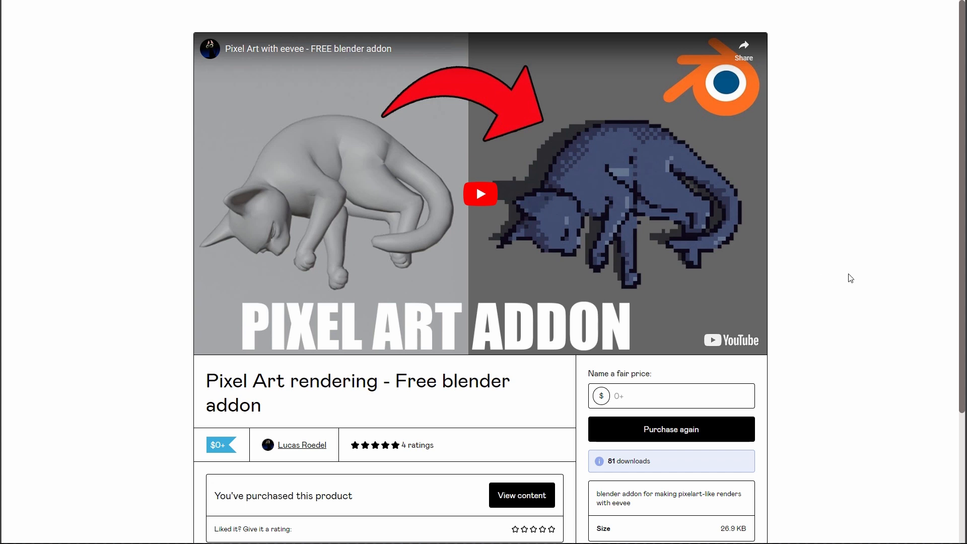
mouse_move(870, 234)
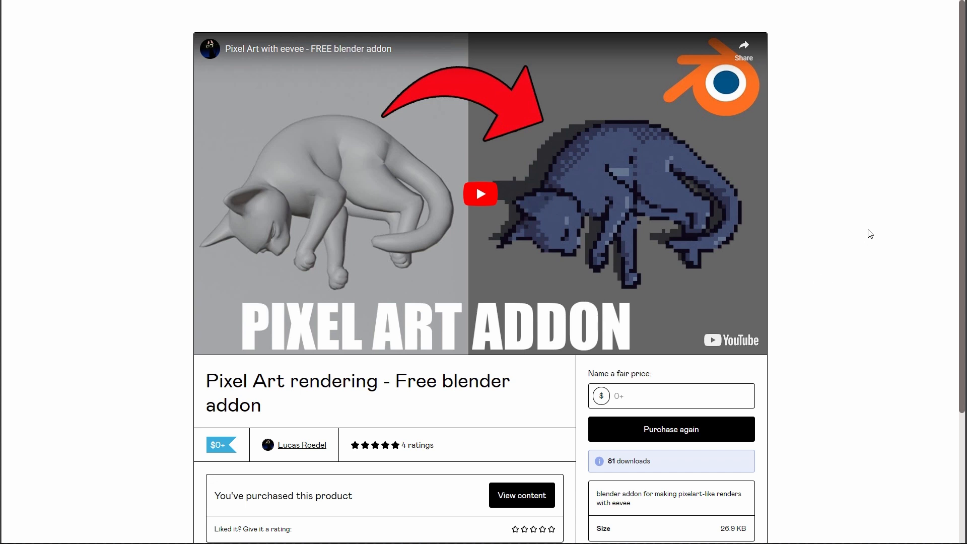
scroll("down", 3)
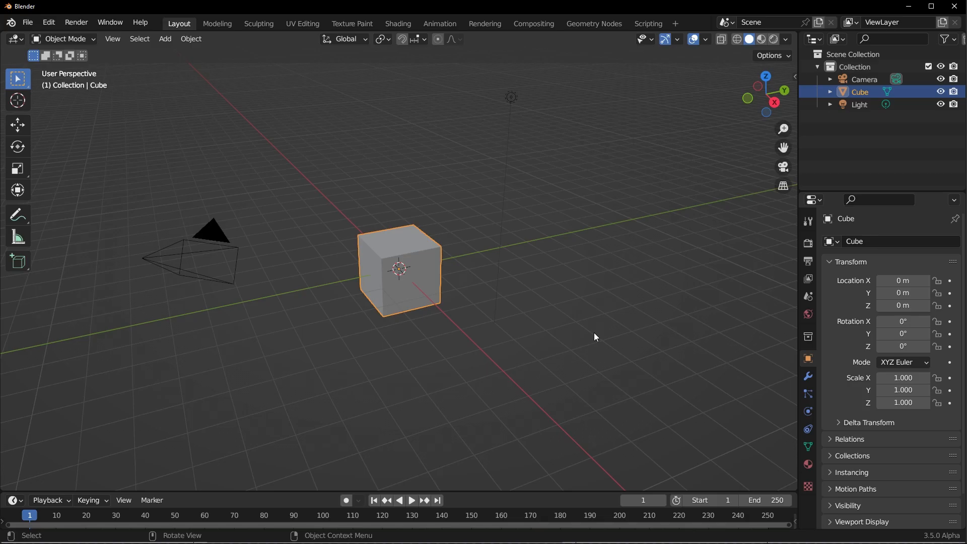
- Enable Pixel Art Eevee Rendering in Preferences > Add-ons, view its details, and close Preferences
left_click(48, 22)
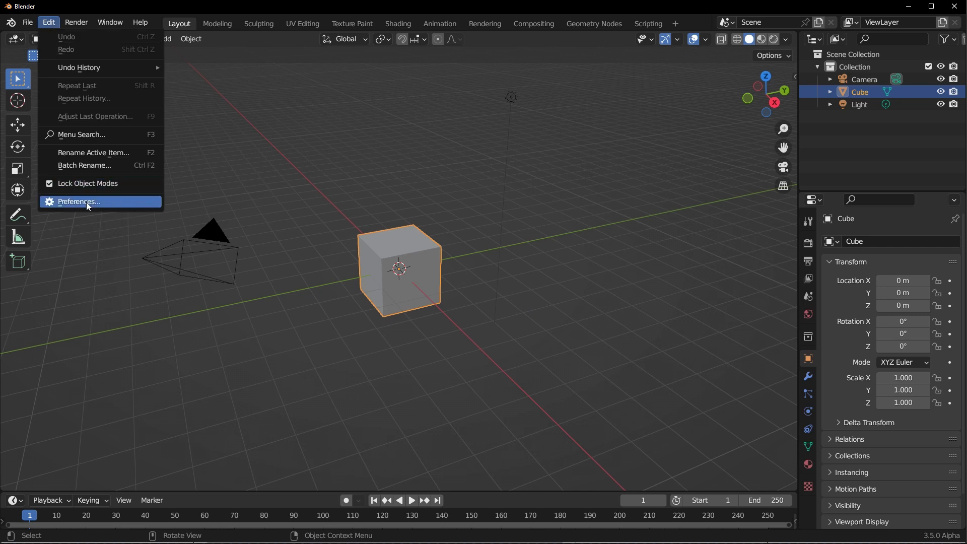
left_click(78, 202)
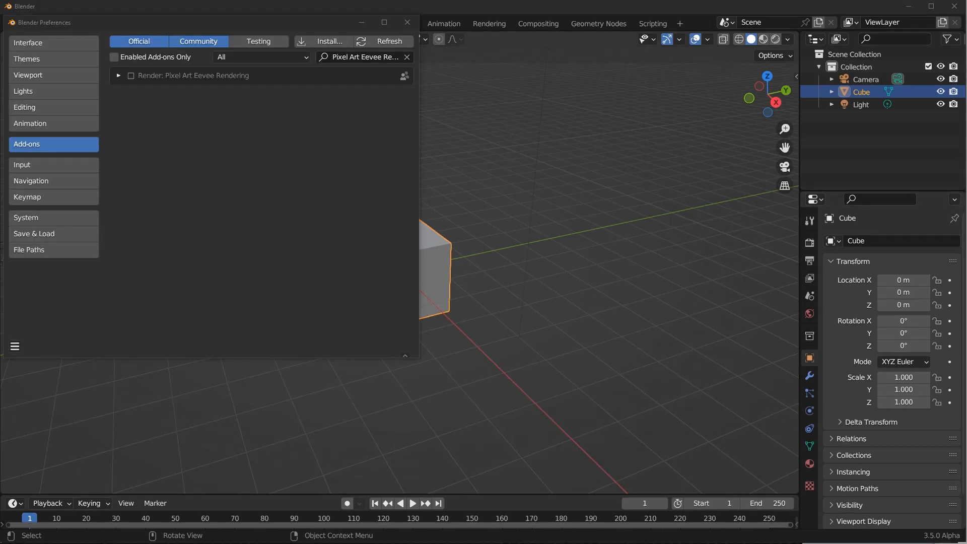
left_click(131, 76)
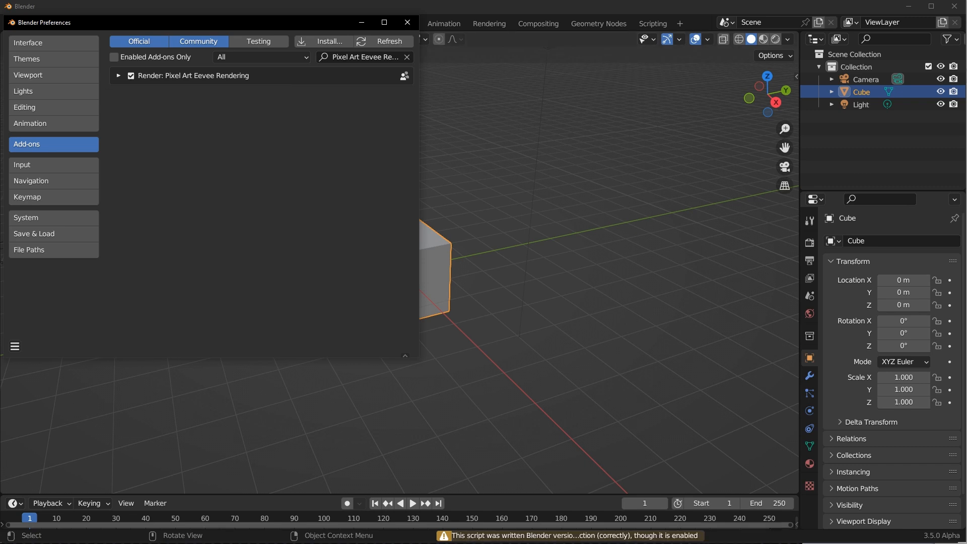
left_click(118, 75)
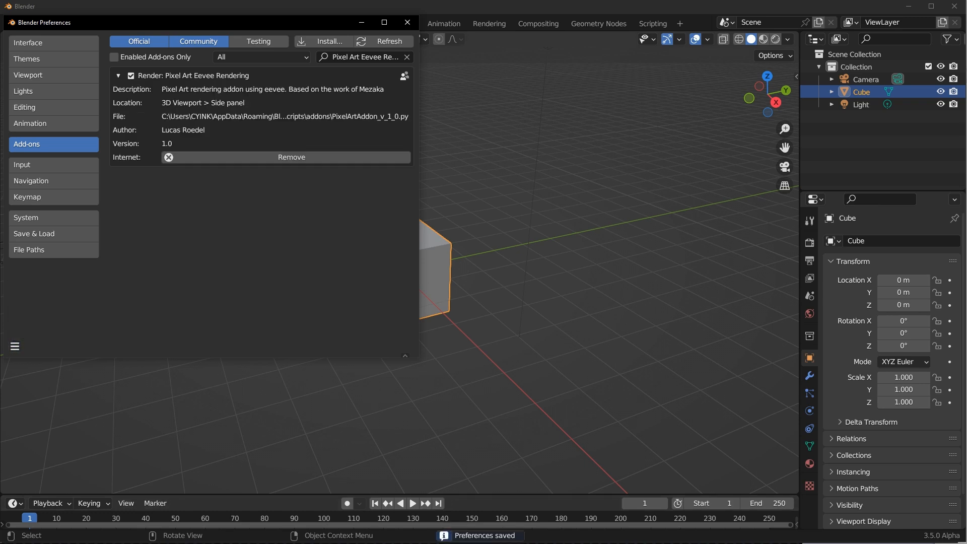
left_click(407, 22)
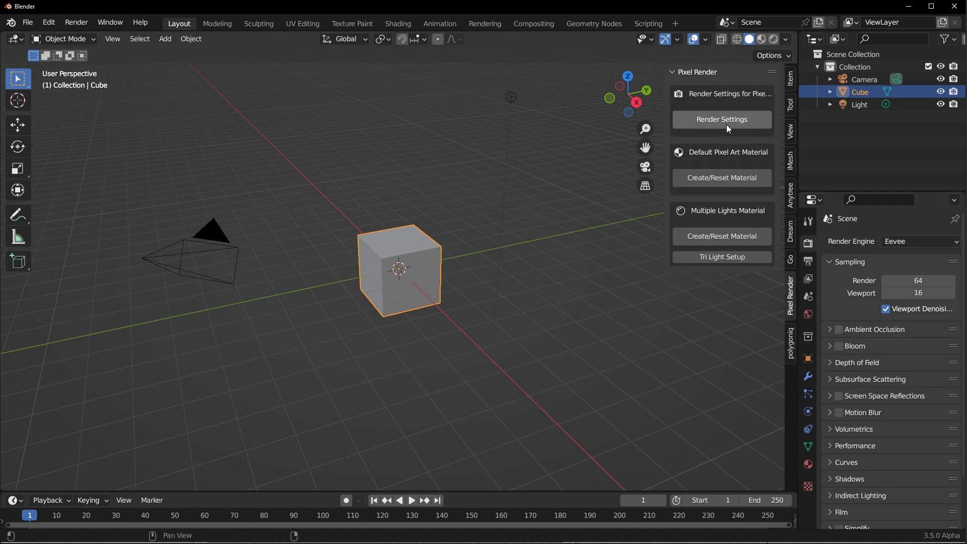
- Apply Pixel Render's Render Settings: 1 sample, denoising off, ambient occlusion on
left_click(720, 119)
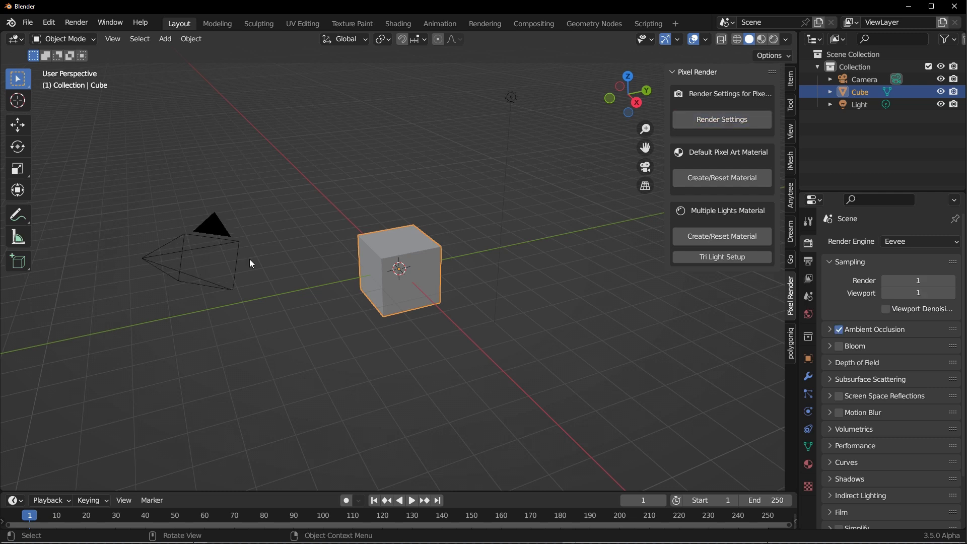
mouse_move(182, 268)
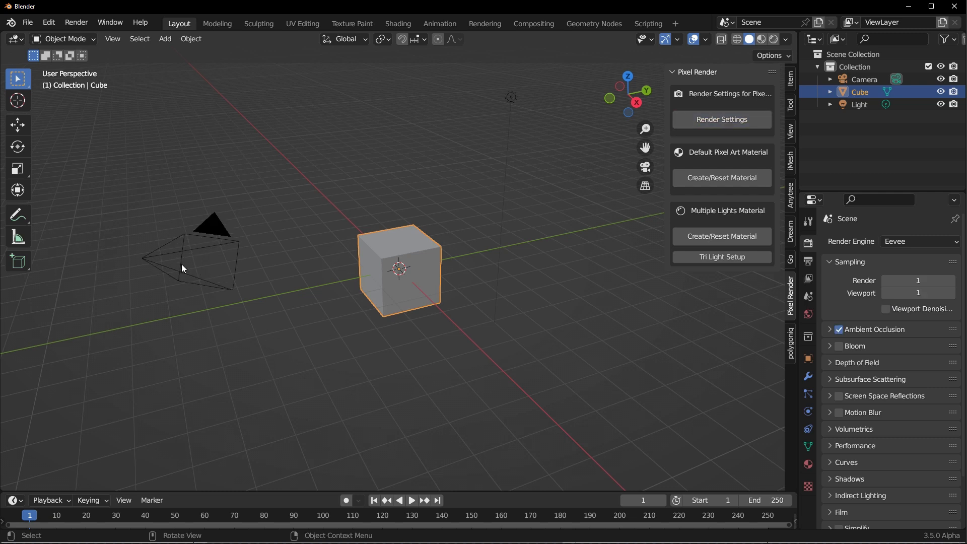
mouse_move(721, 178)
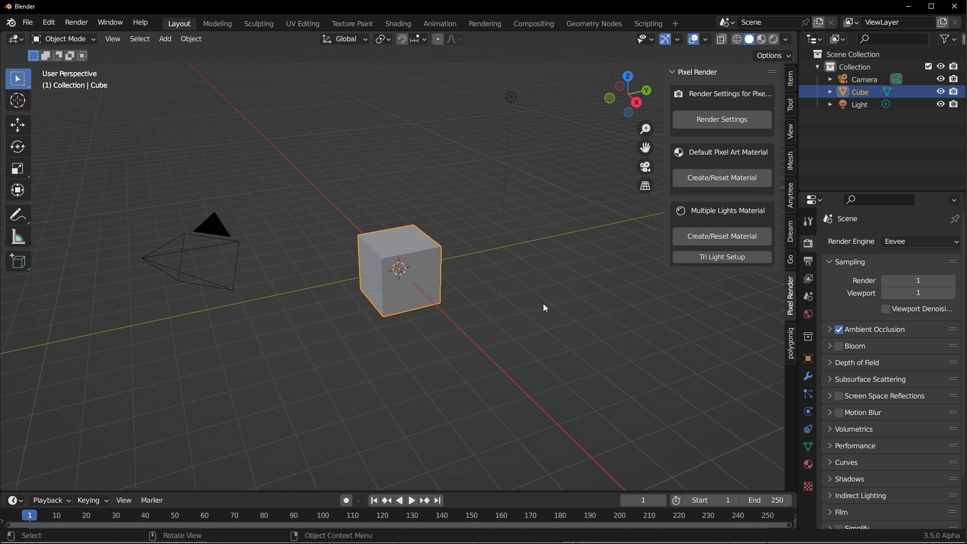
left_click(213, 228)
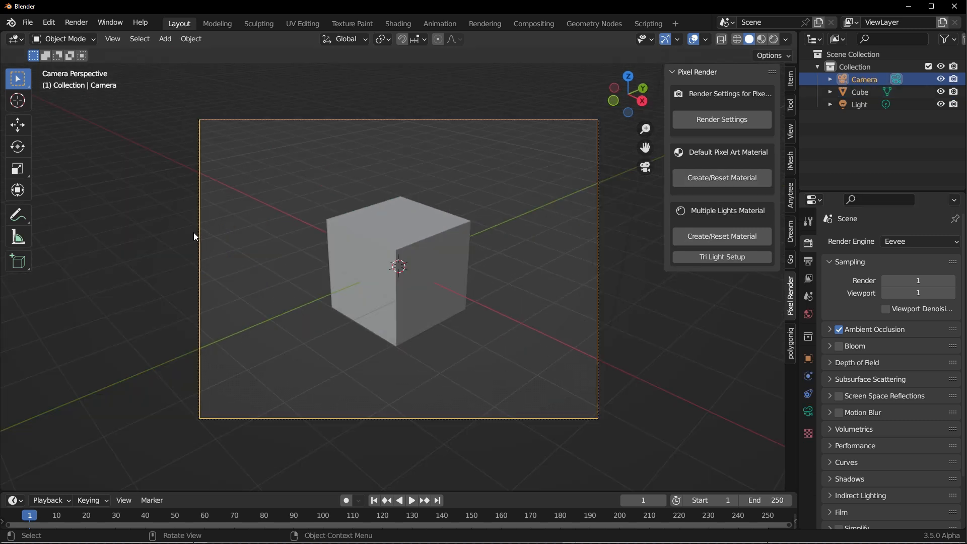
mouse_move(83, 469)
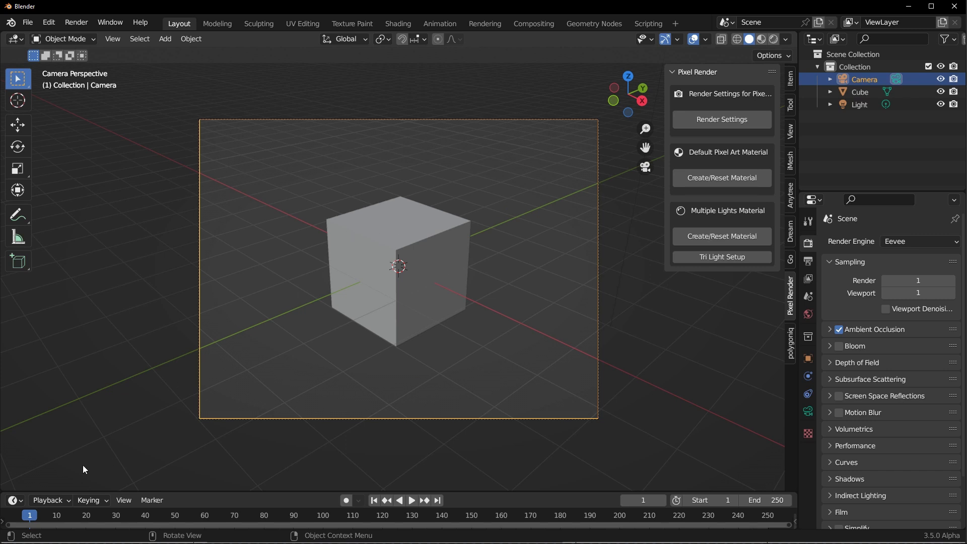
- Bring up the Output properties showing a 740 by 740 px resolution
left_click(13, 38)
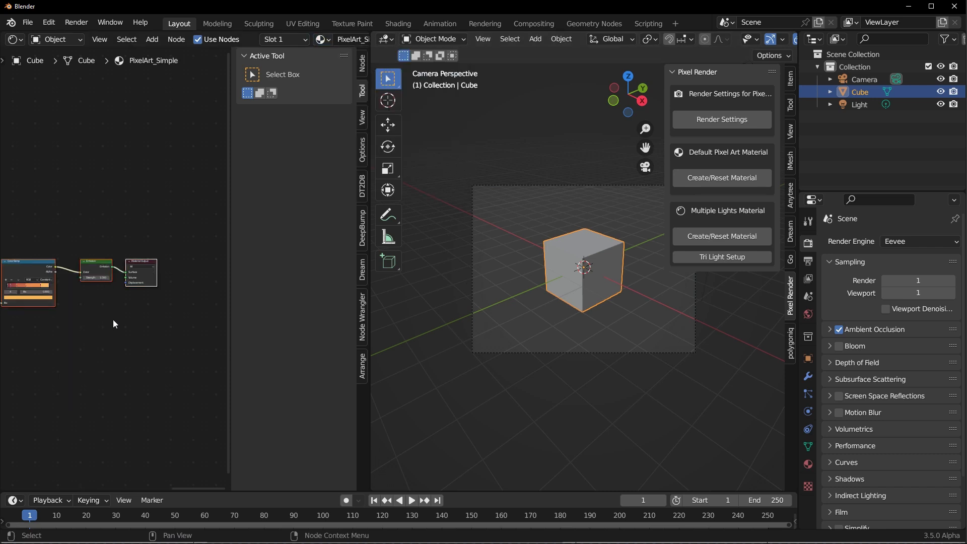
left_click(76, 22)
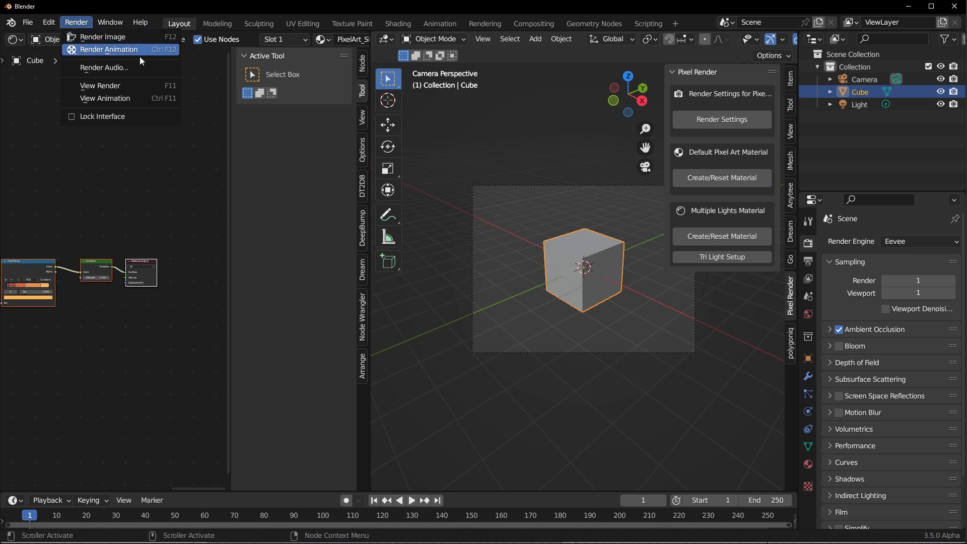
left_click(109, 49)
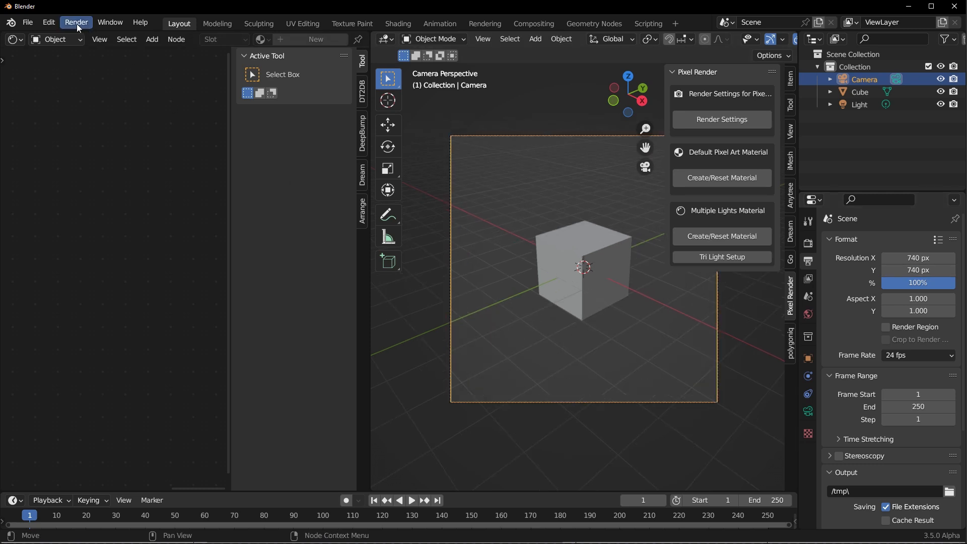
- Render the cube from the Render menu as an orange and magenta pixel-art image
left_click(76, 22)
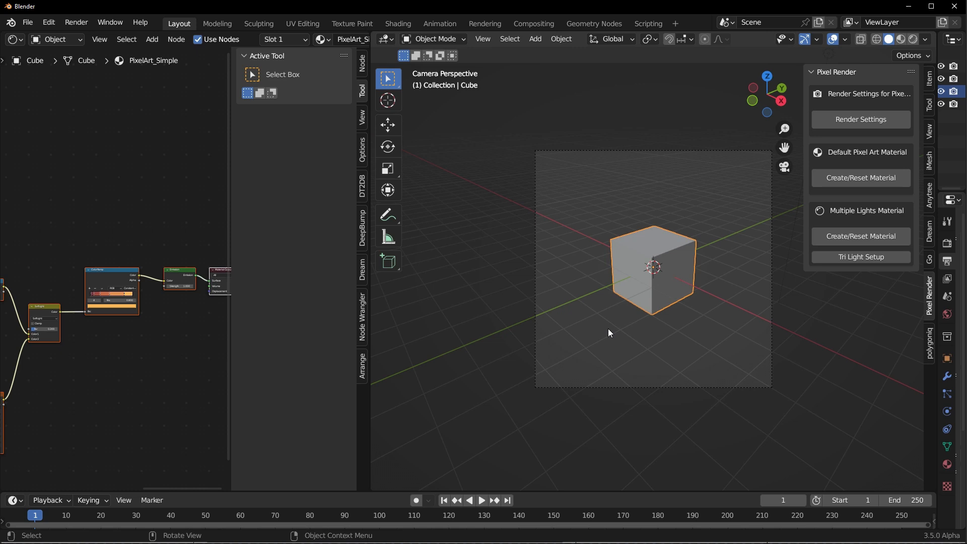
left_click(76, 22)
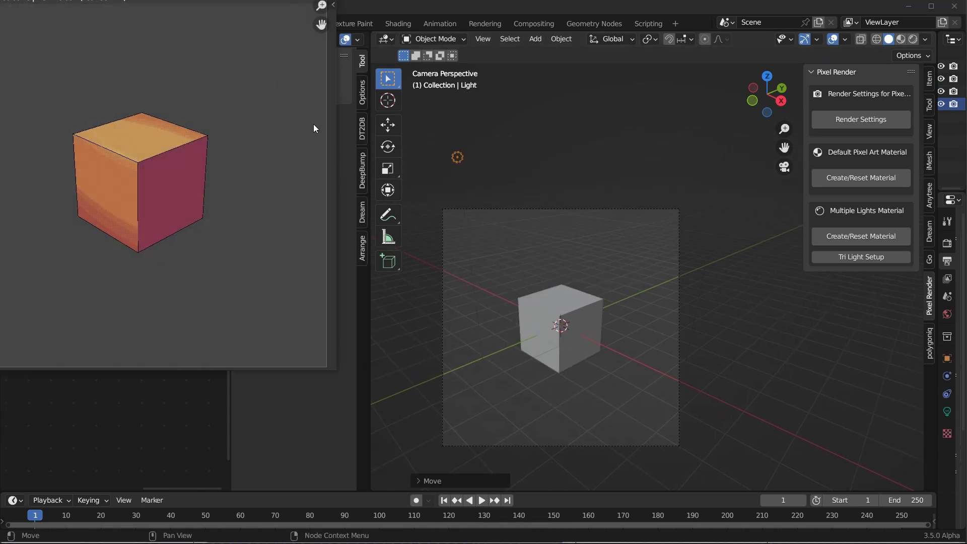
mouse_move(305, 6)
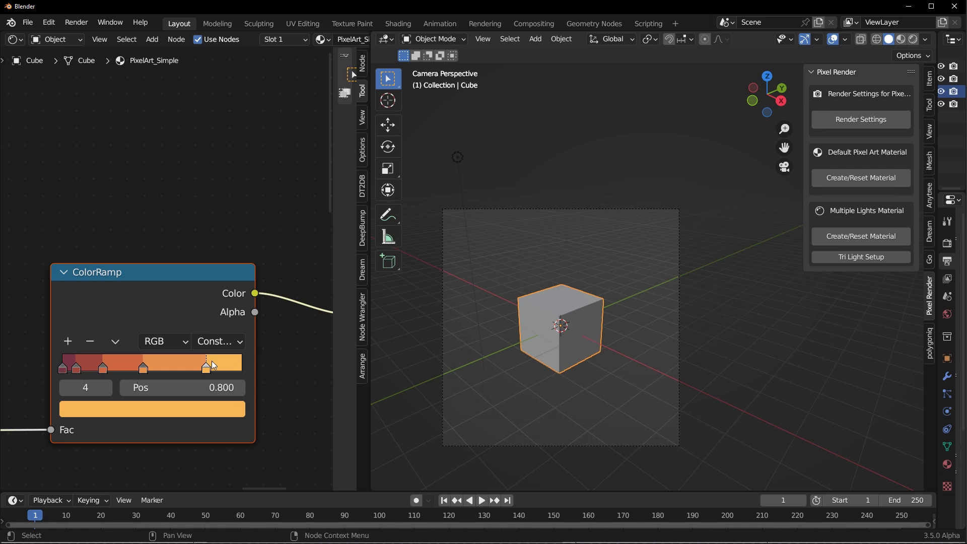
mouse_move(164, 370)
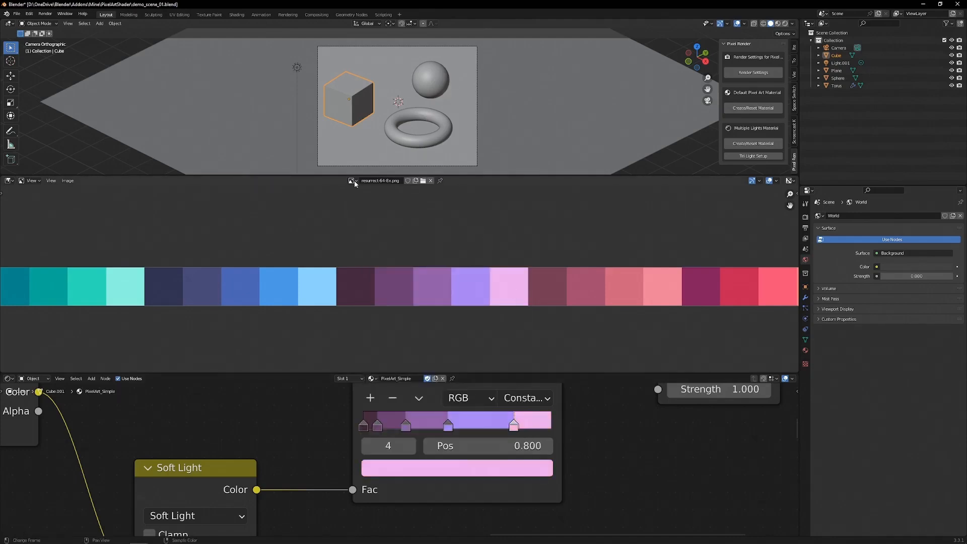
- Render with F12 while the palette image sits above the purple-pink stepped colour ramp
key("F12")
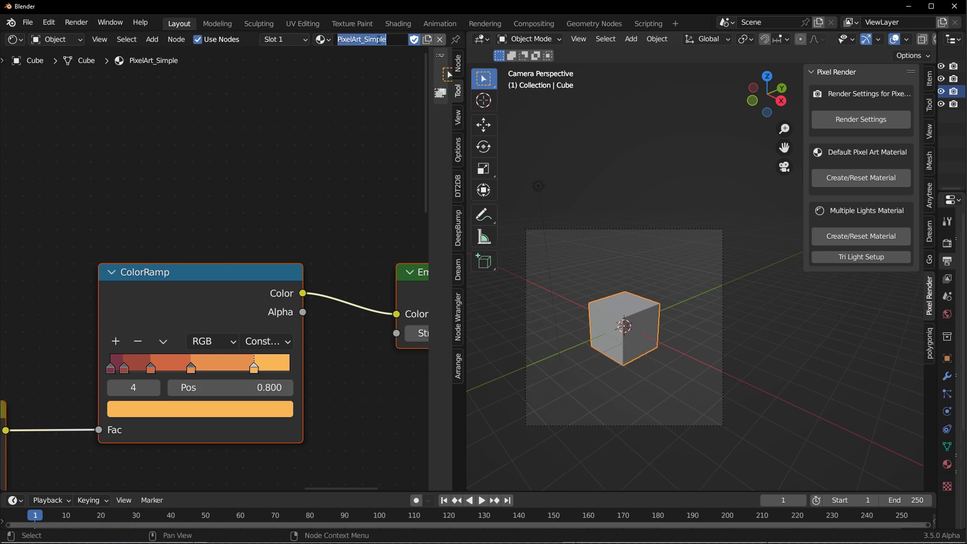
- Rename the cube's material to 'box' and select the smoothed monkey head
type("bo")
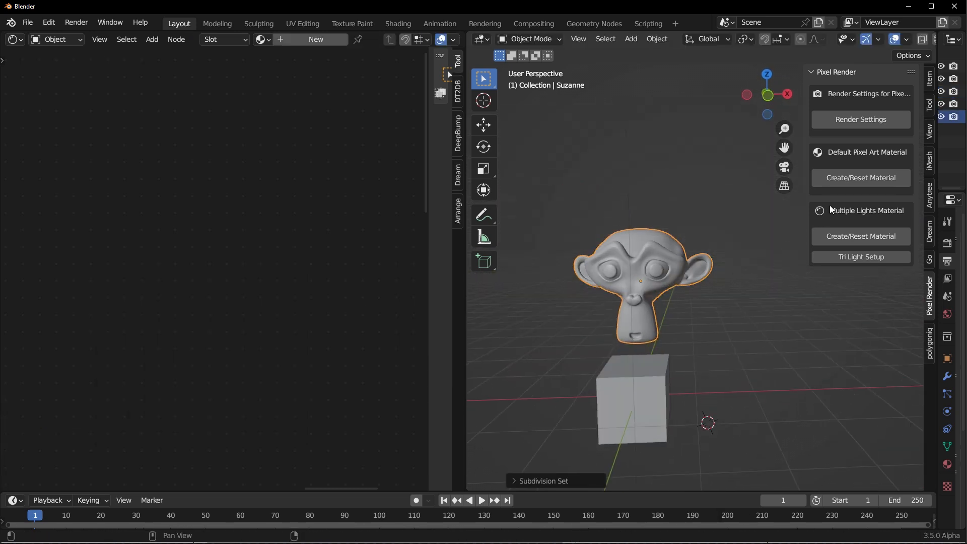
mouse_move(861, 178)
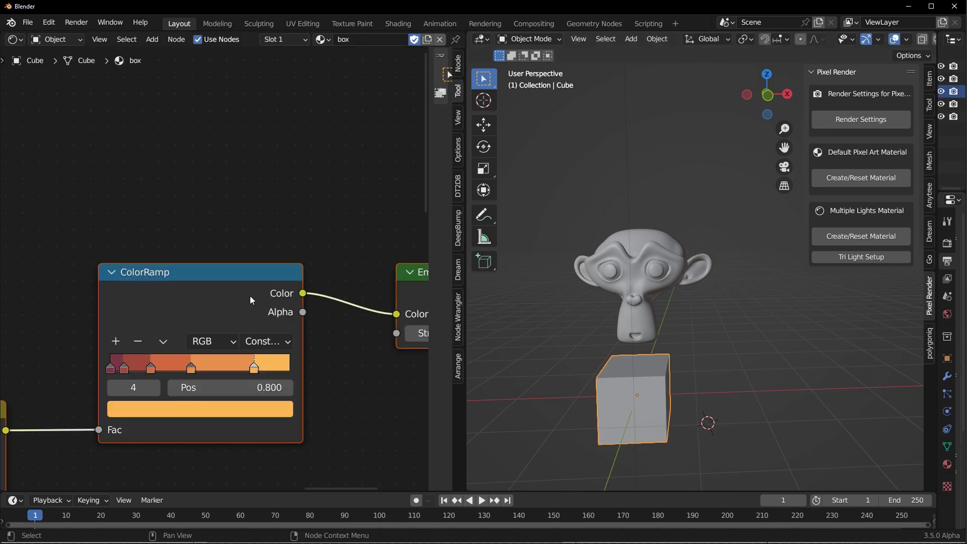
mouse_move(362, 54)
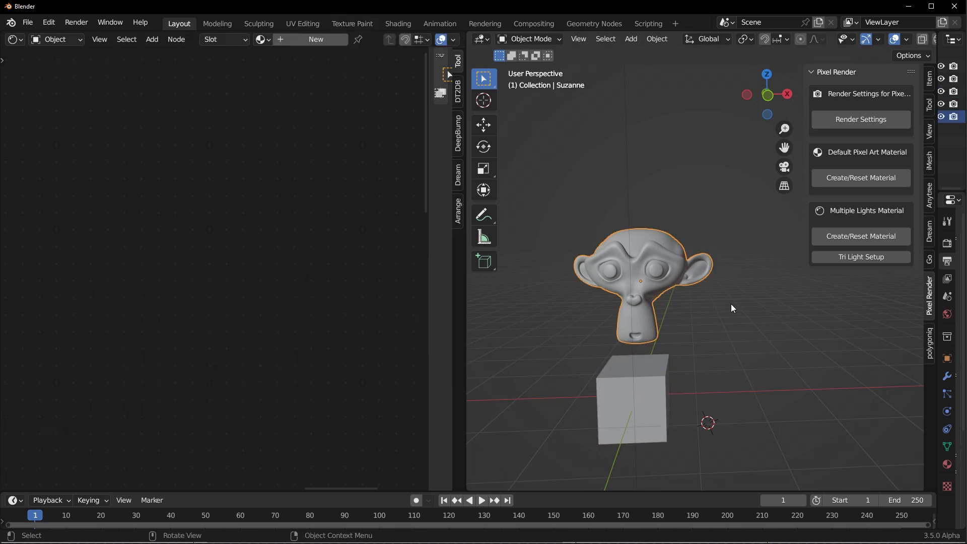
mouse_move(861, 178)
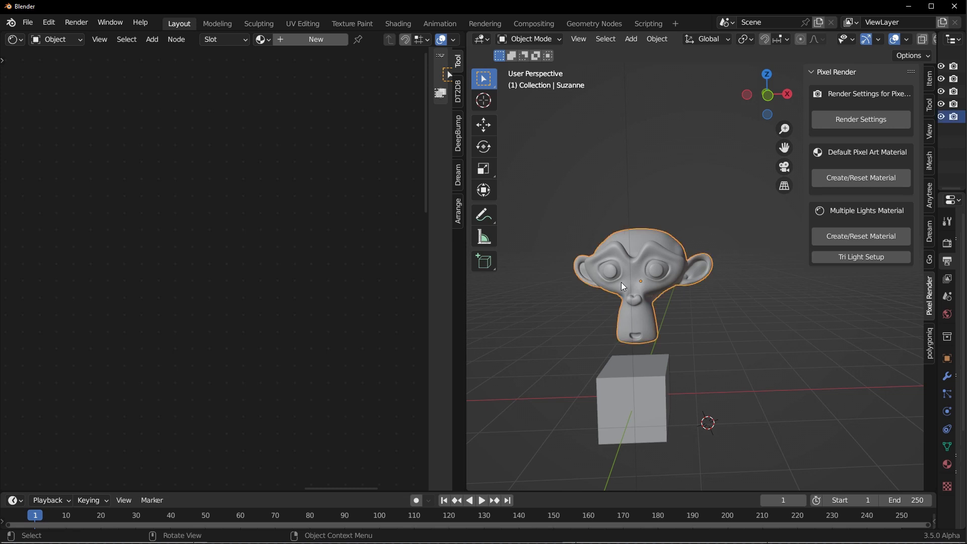
left_click(262, 39)
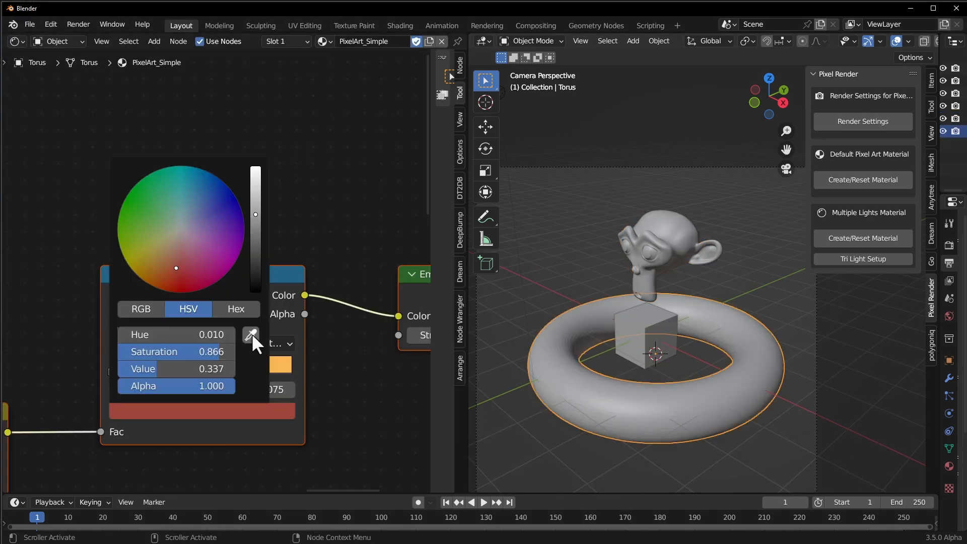
- Sample a green ramp colour with the eyedropper and make the upper area an Image Editor
left_click(14, 40)
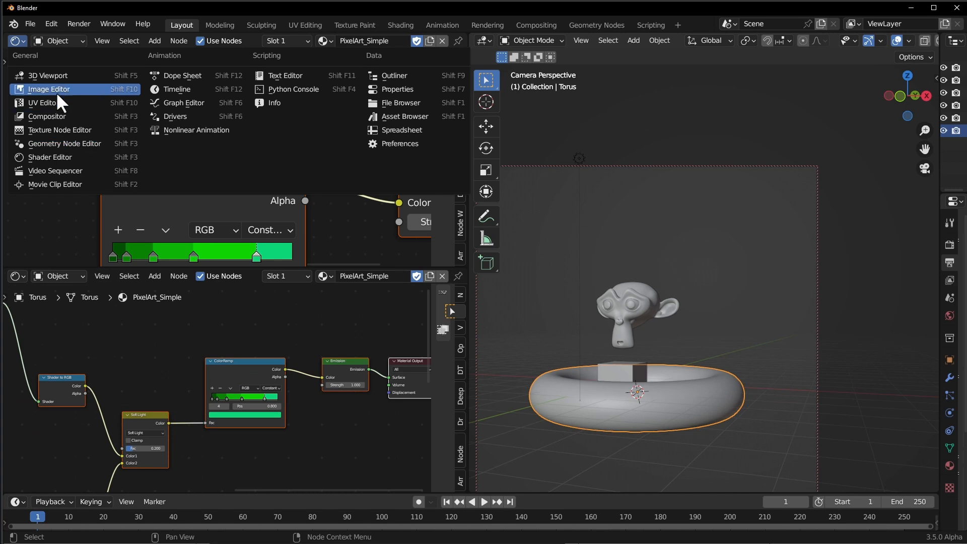
left_click(79, 24)
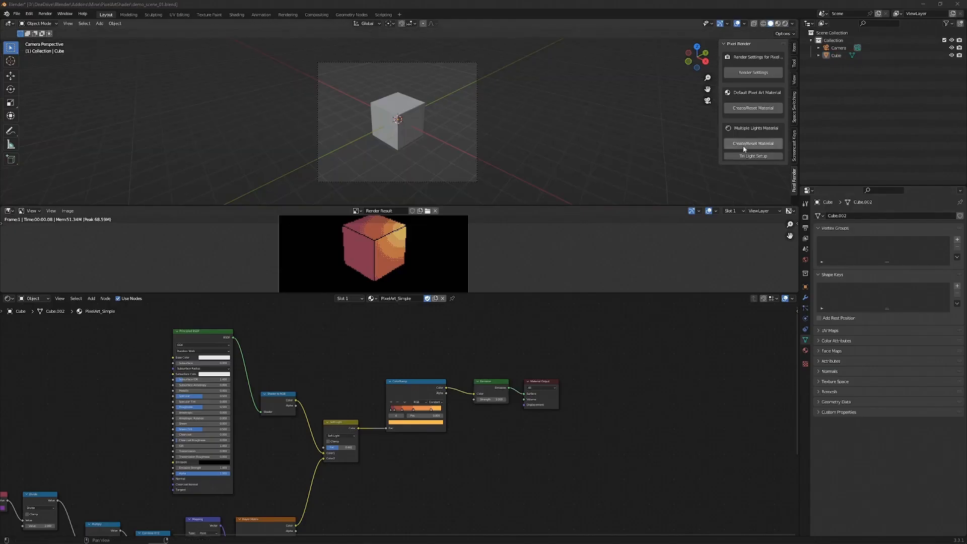
- Assign the PixelArt_MultipleLights material to the cube
left_click(396, 120)
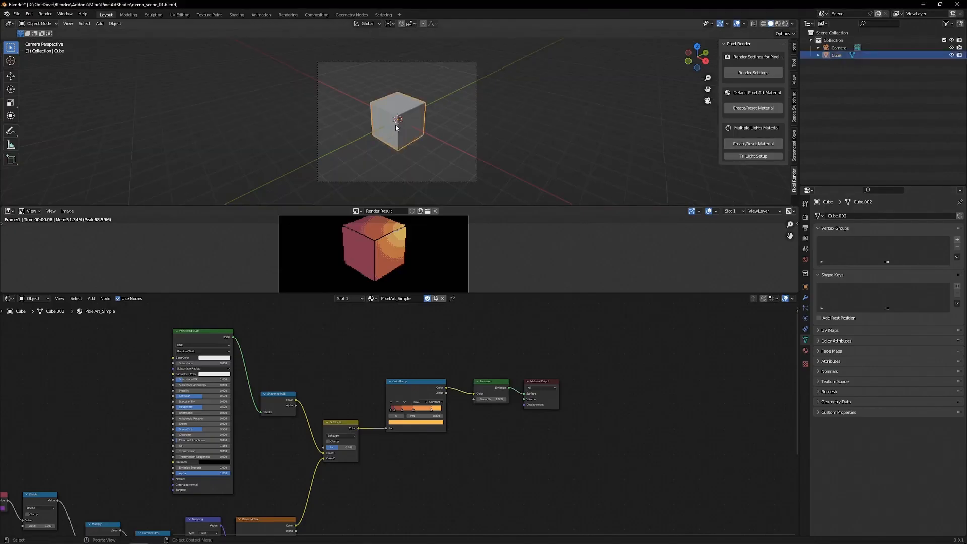
left_click(372, 298)
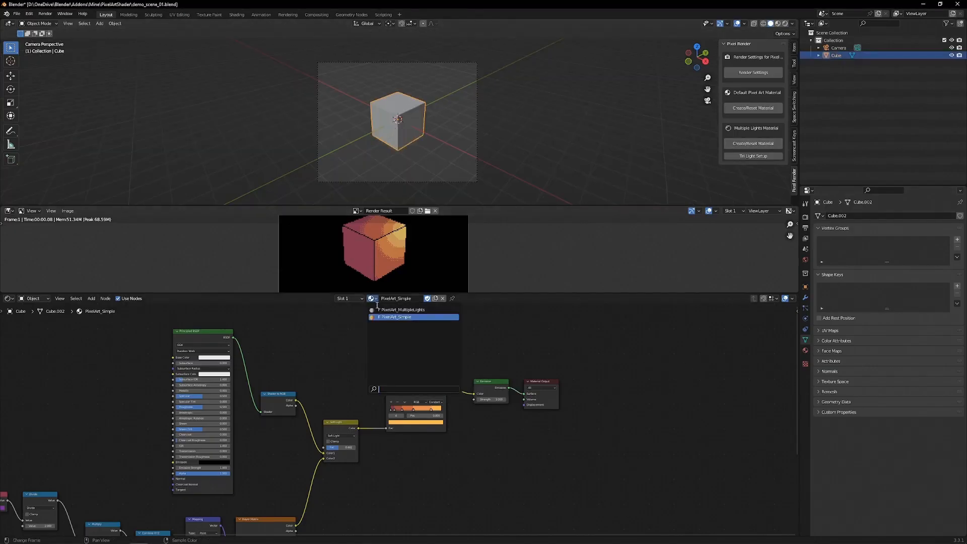
left_click(402, 309)
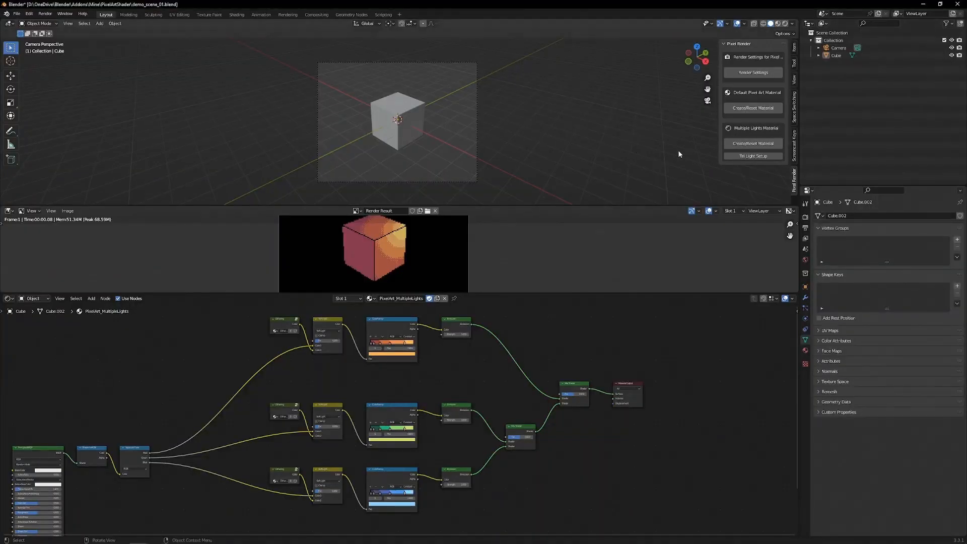
left_click(753, 156)
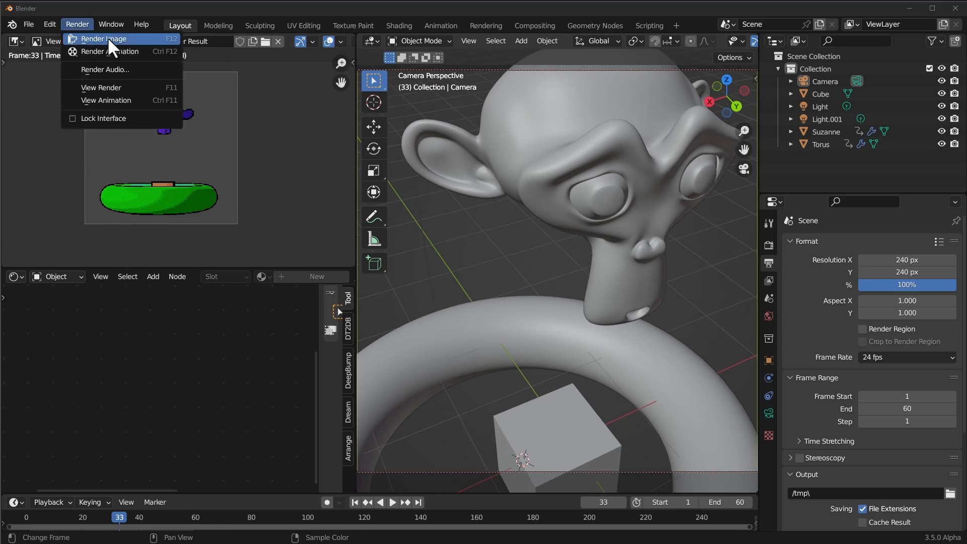
- Render the current frame of the monkey head, cube and torus as pixel art
left_click(102, 39)
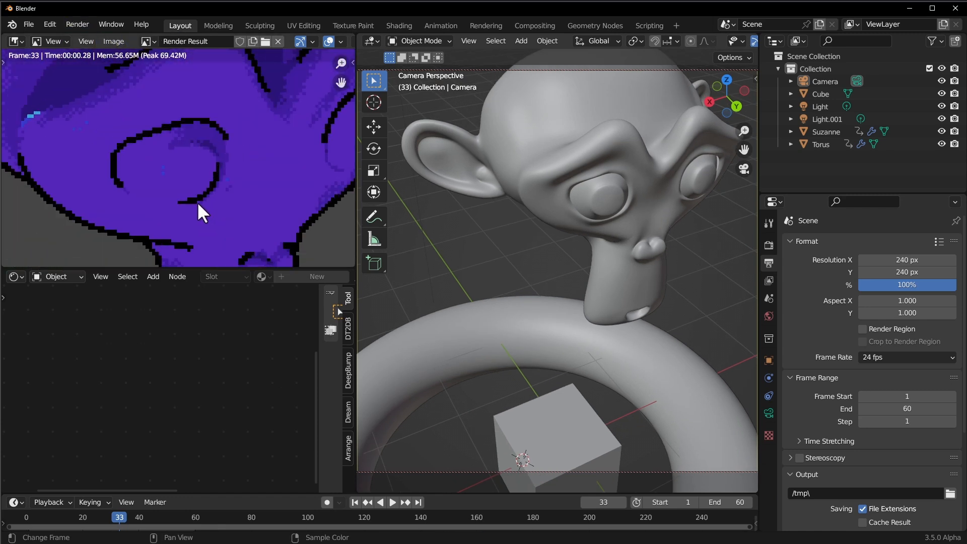